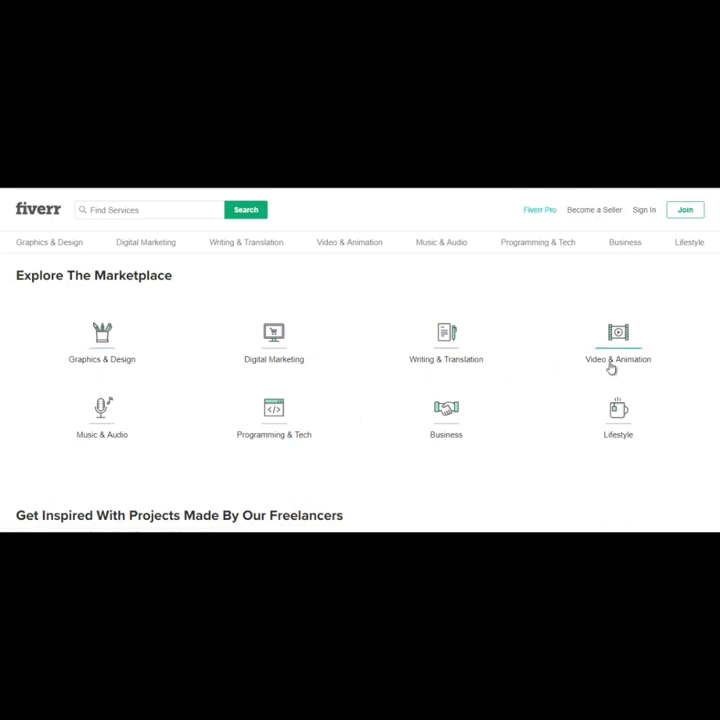
{"action": "mouse_move", "coordinate": [134, 446]}
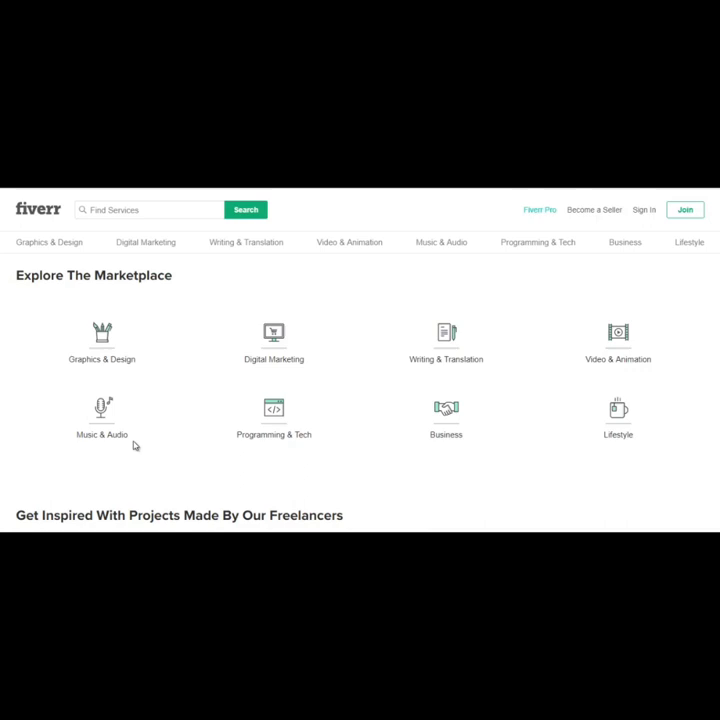
{"action": "mouse_move", "coordinate": [491, 437]}
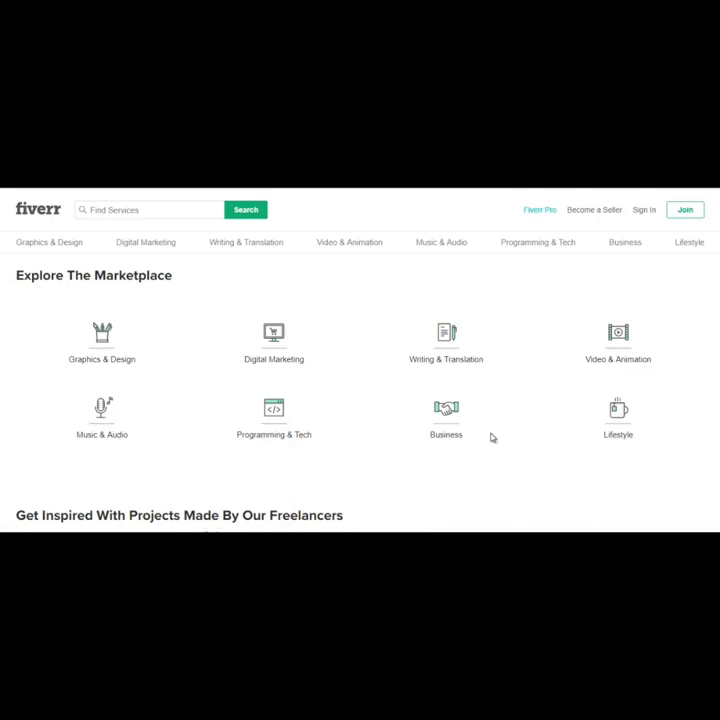
{"action": "mouse_move", "coordinate": [110, 448]}
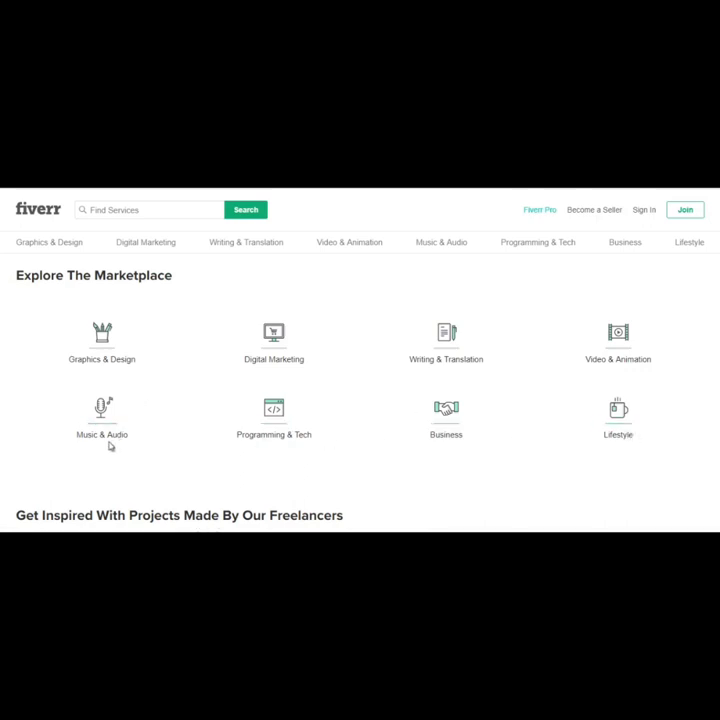
Step: Open the Music & Audio category and scroll to subcategories like Voice Over and Mixing & Mastering
{"action": "left_click", "coordinate": [98, 407]}
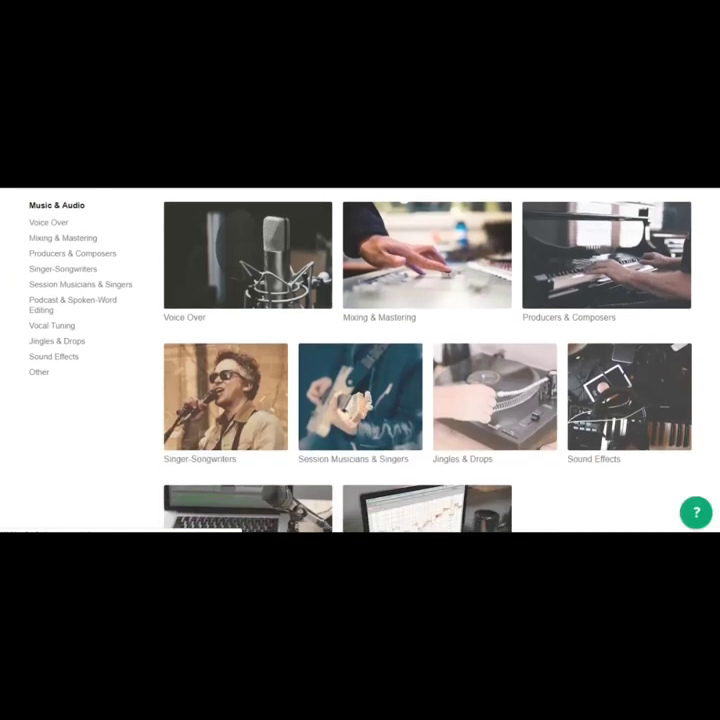
{"action": "mouse_move", "coordinate": [413, 322]}
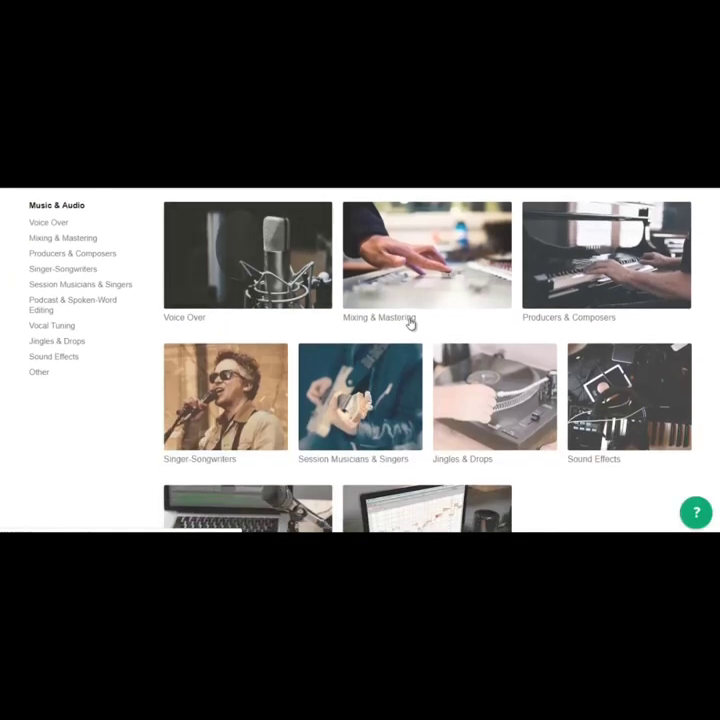
{"action": "mouse_move", "coordinate": [655, 453]}
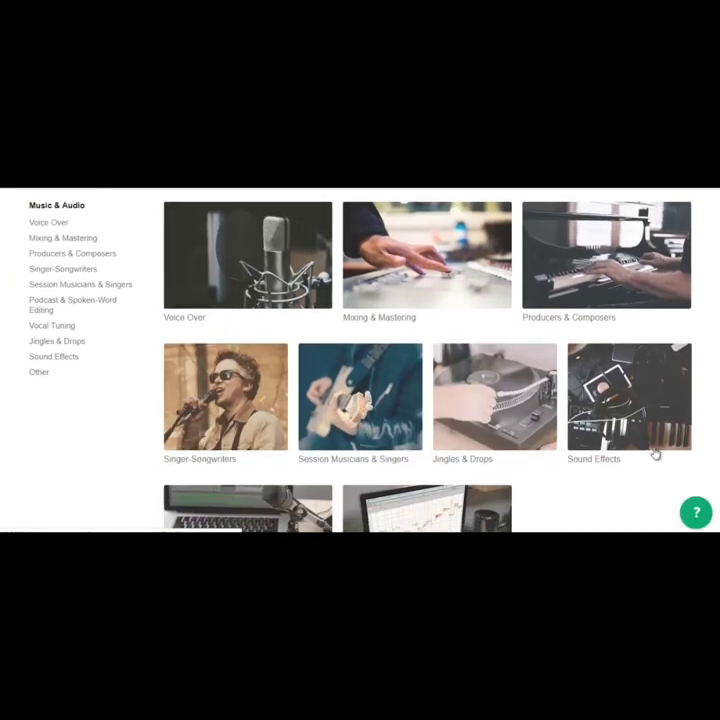
{"action": "scroll", "scroll_direction": "down", "scroll_amount": 3}
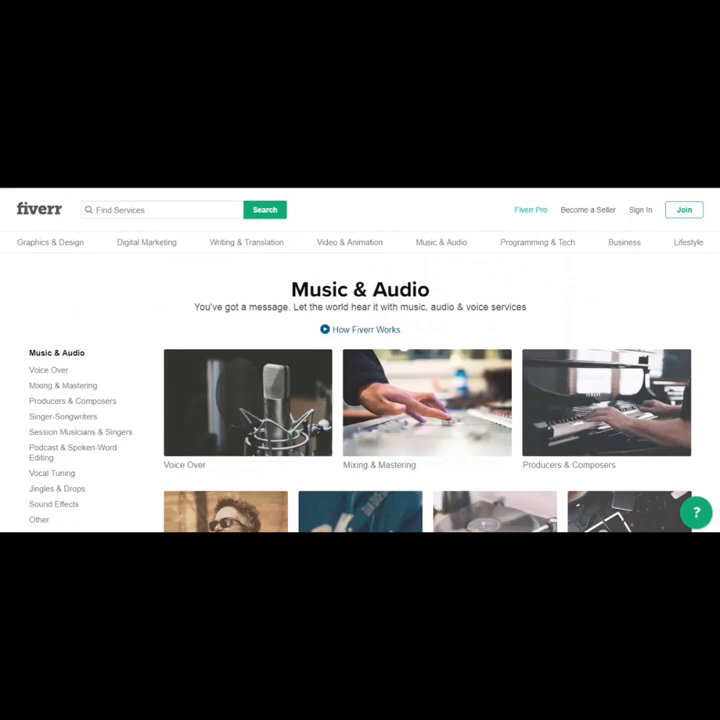
Step: Return to the homepage, open Lifestyle, and scroll past Online Lessons and Arts & Crafts to Gaming
{"action": "left_click", "coordinate": [38, 210]}
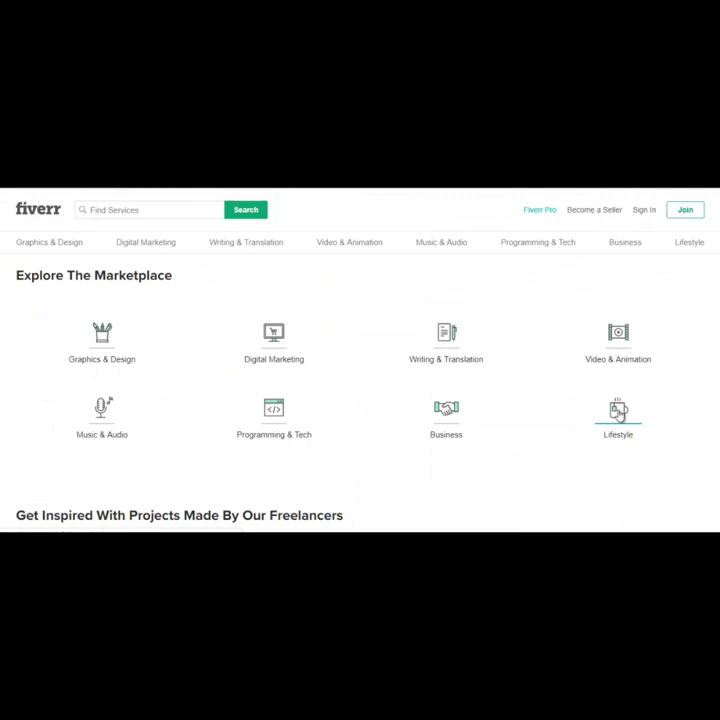
{"action": "left_click", "coordinate": [617, 409]}
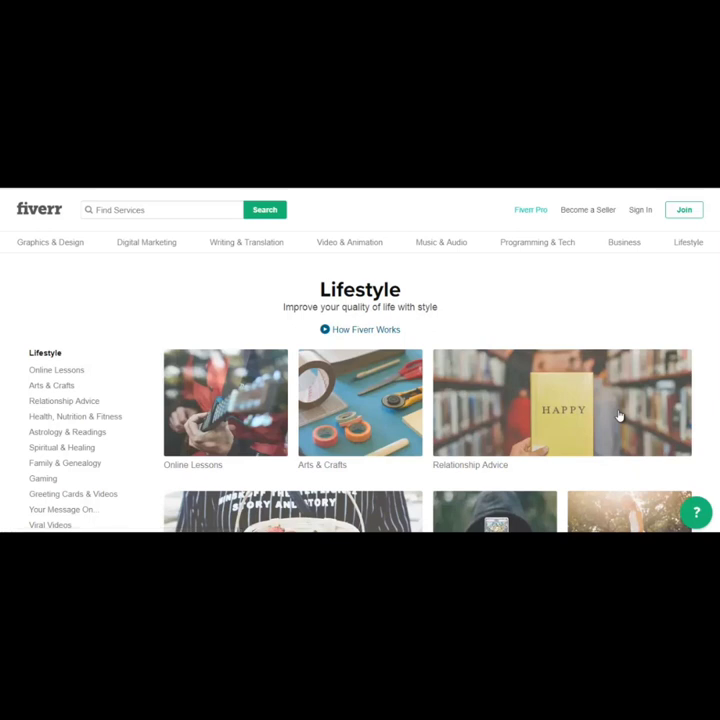
{"action": "scroll", "scroll_direction": "down", "scroll_amount": 3}
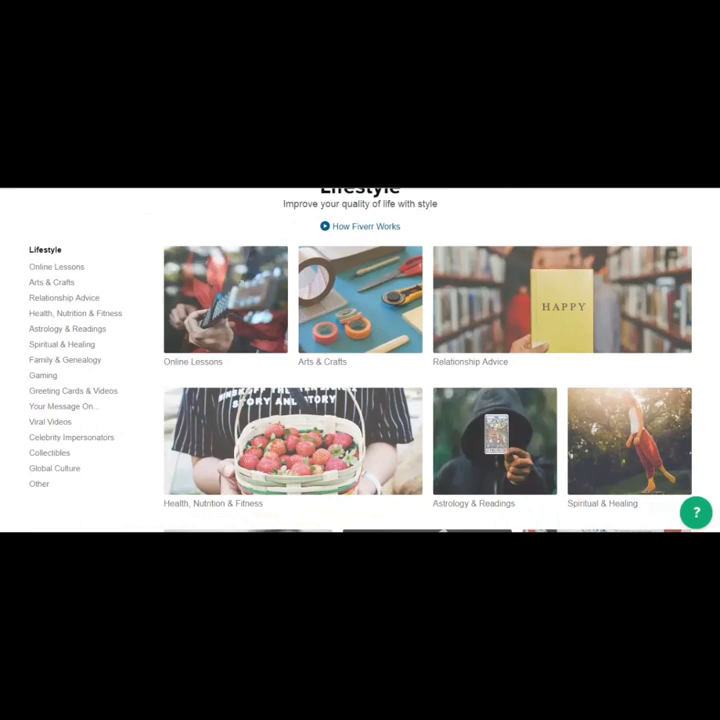
{"action": "scroll", "scroll_direction": "down", "scroll_amount": 3}
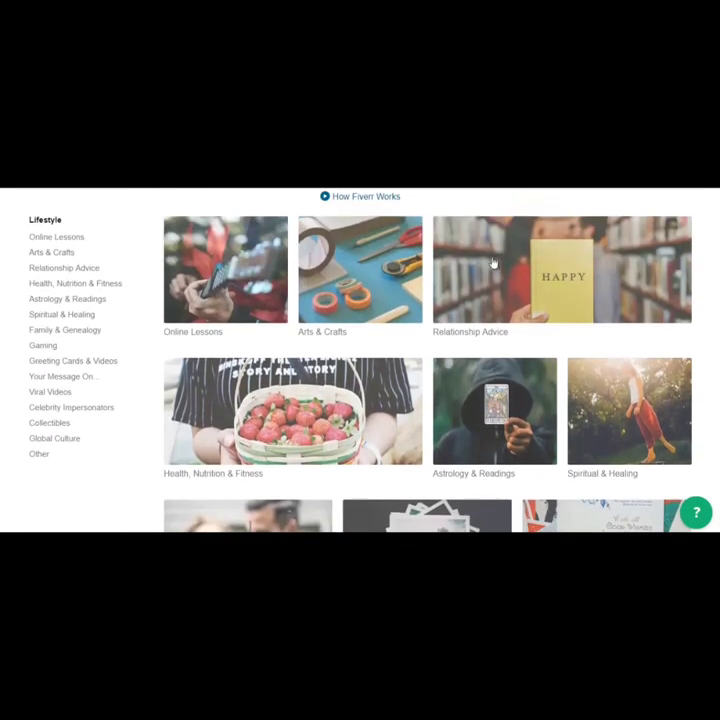
{"action": "mouse_move", "coordinate": [382, 289]}
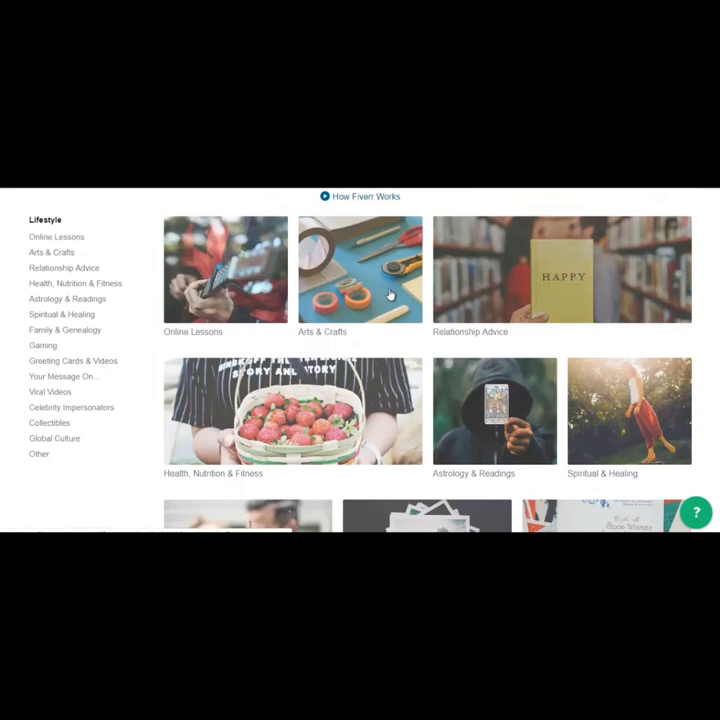
{"action": "mouse_move", "coordinate": [520, 465]}
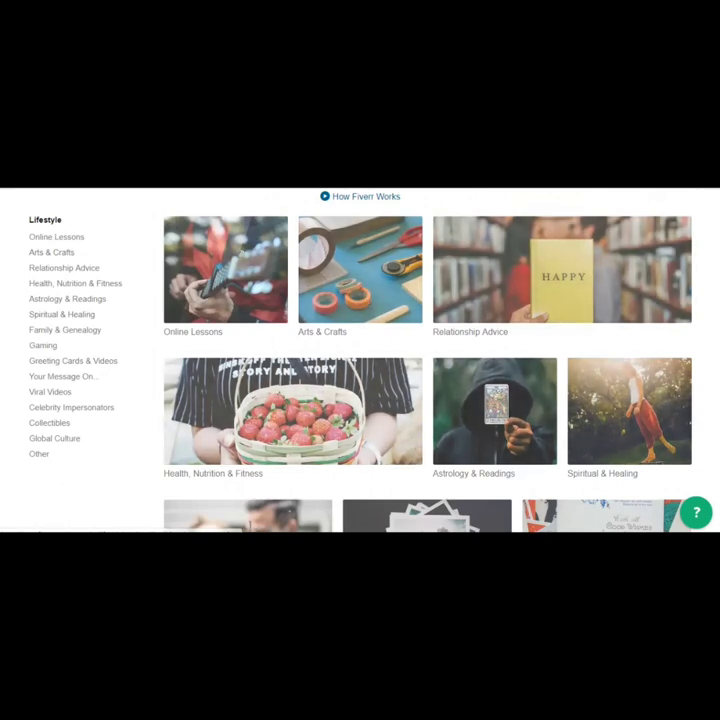
{"action": "scroll", "scroll_direction": "down", "scroll_amount": 3}
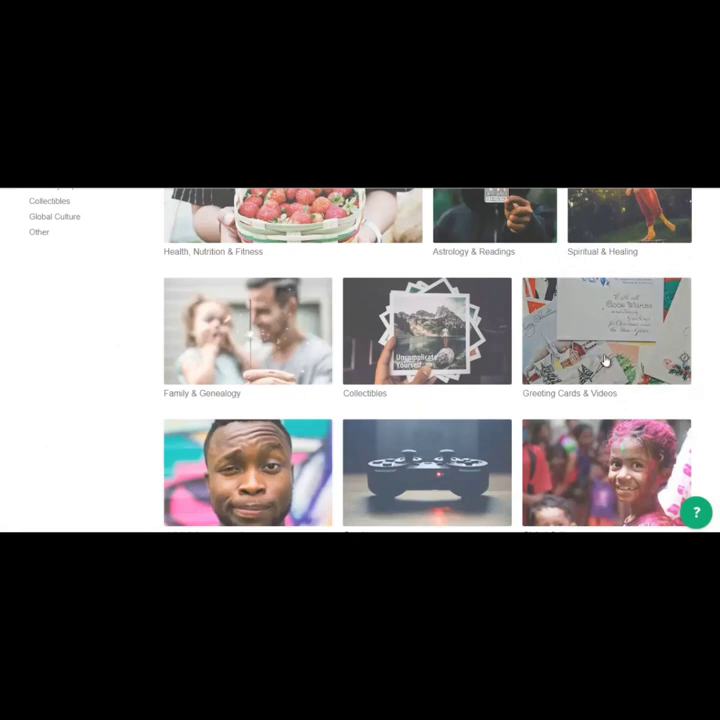
{"action": "scroll", "scroll_direction": "down", "scroll_amount": 3}
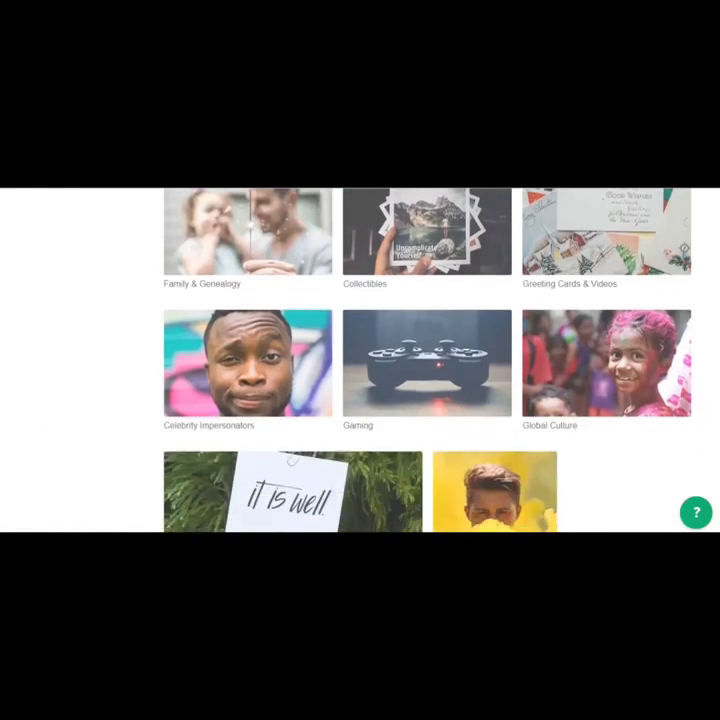
{"action": "scroll", "scroll_direction": "down", "scroll_amount": 3}
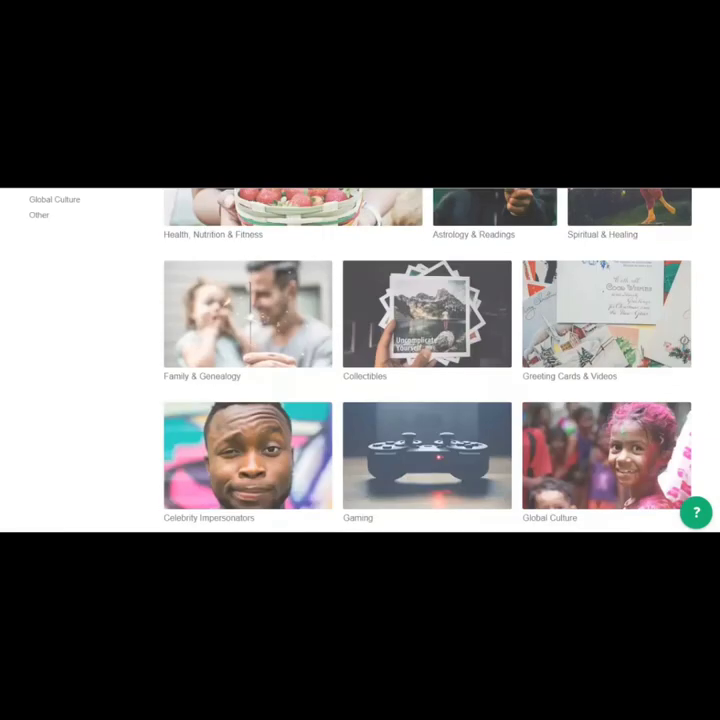
{"action": "scroll", "scroll_direction": "down", "scroll_amount": 3}
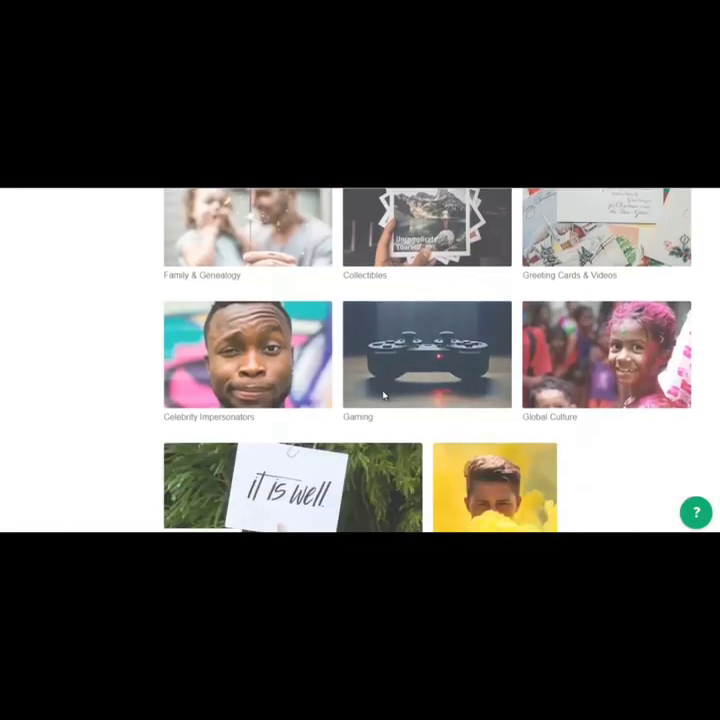
Step: Open the Gaming gig listings and scroll through the offers
{"action": "left_click", "coordinate": [427, 353]}
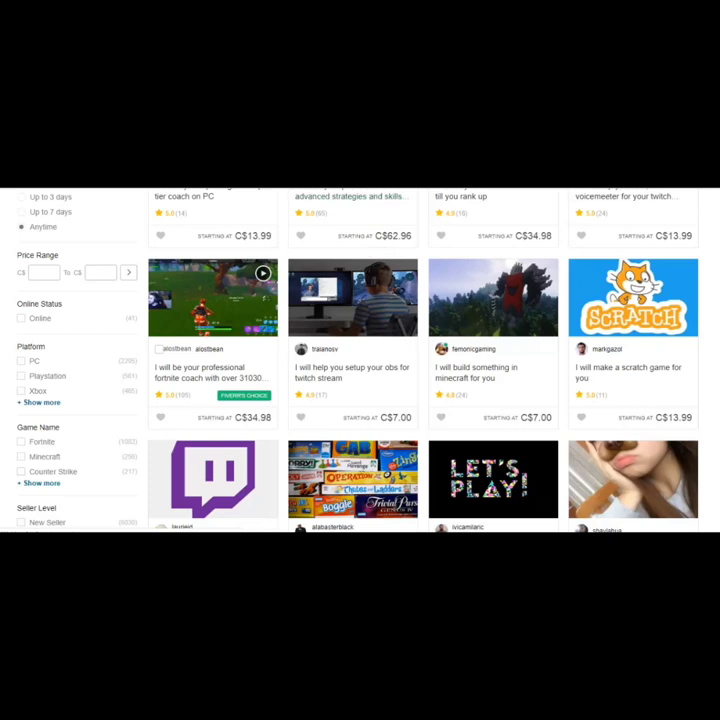
{"action": "scroll", "scroll_direction": "up", "scroll_amount": 3}
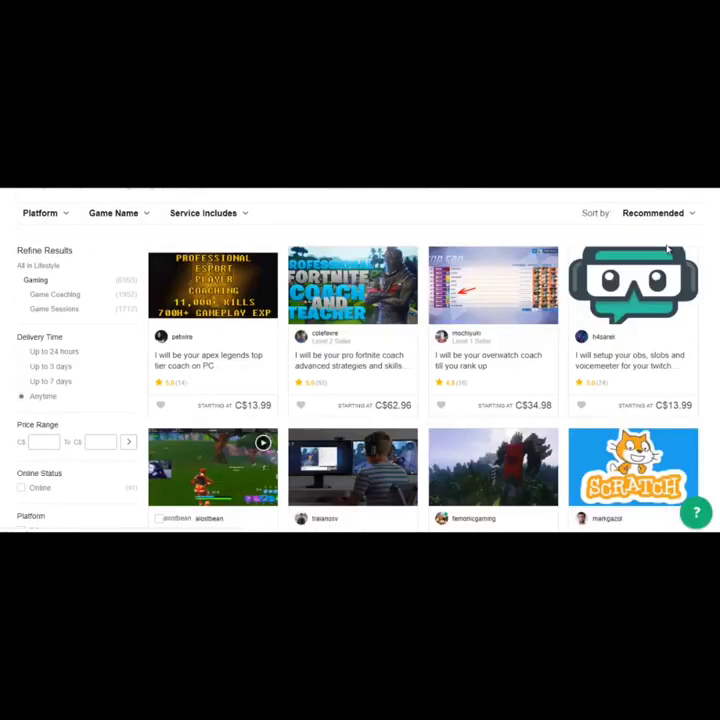
{"action": "scroll", "scroll_direction": "down", "scroll_amount": 3}
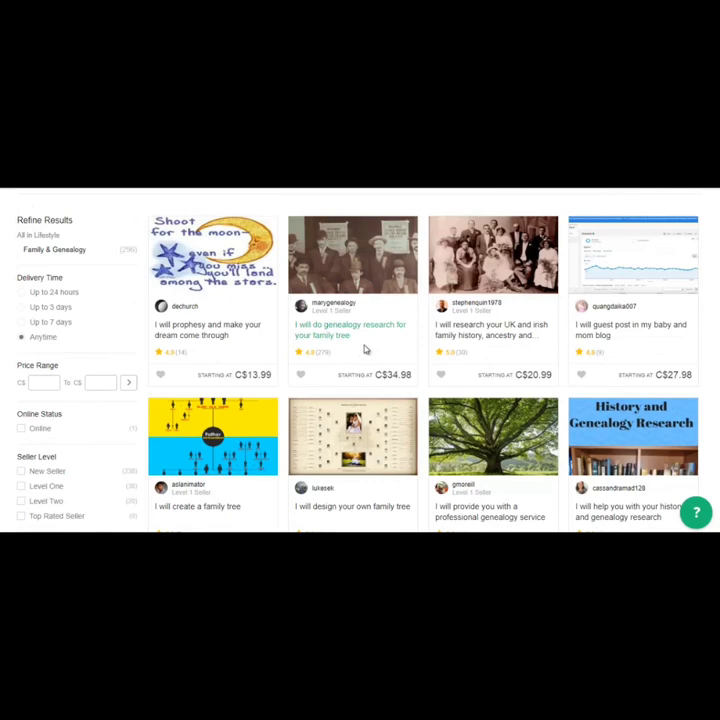
{"action": "mouse_move", "coordinate": [342, 347]}
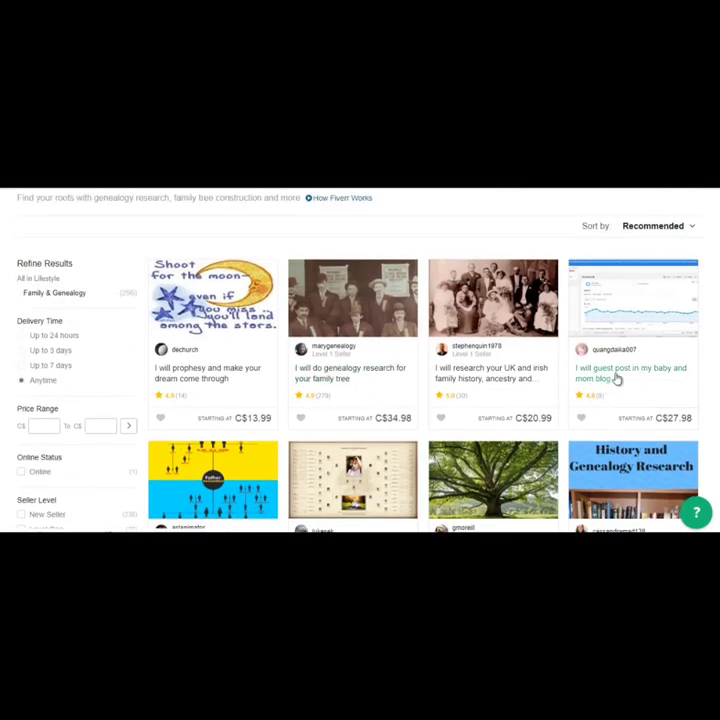
{"action": "mouse_move", "coordinate": [633, 377]}
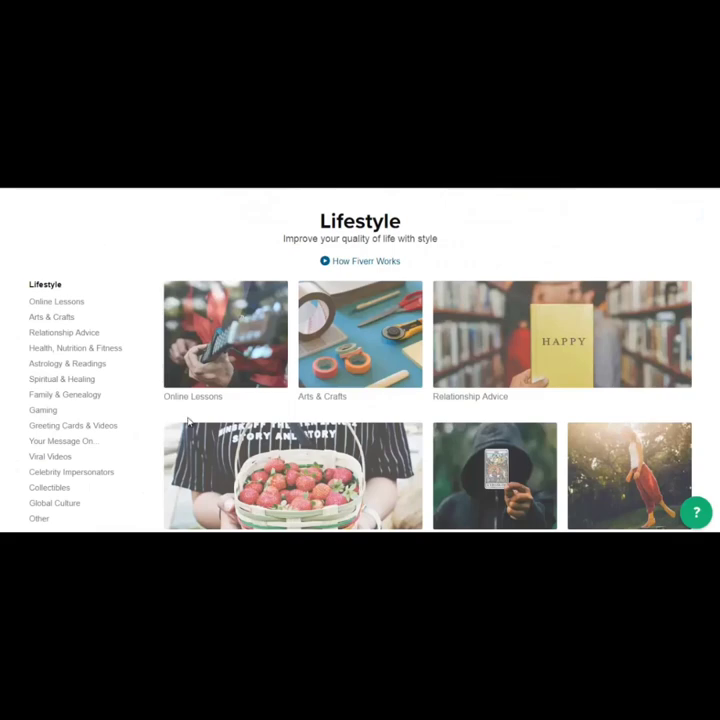
{"action": "mouse_move", "coordinate": [352, 295]}
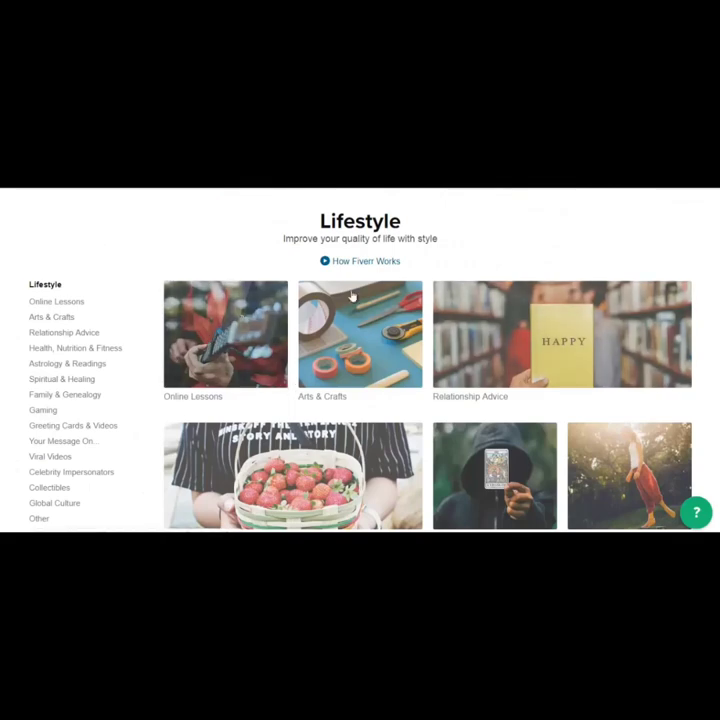
Step: Scroll through Your Message On... gigs such as custom stickers, video messages and sign holding
{"action": "scroll", "scroll_direction": "down", "scroll_amount": 3}
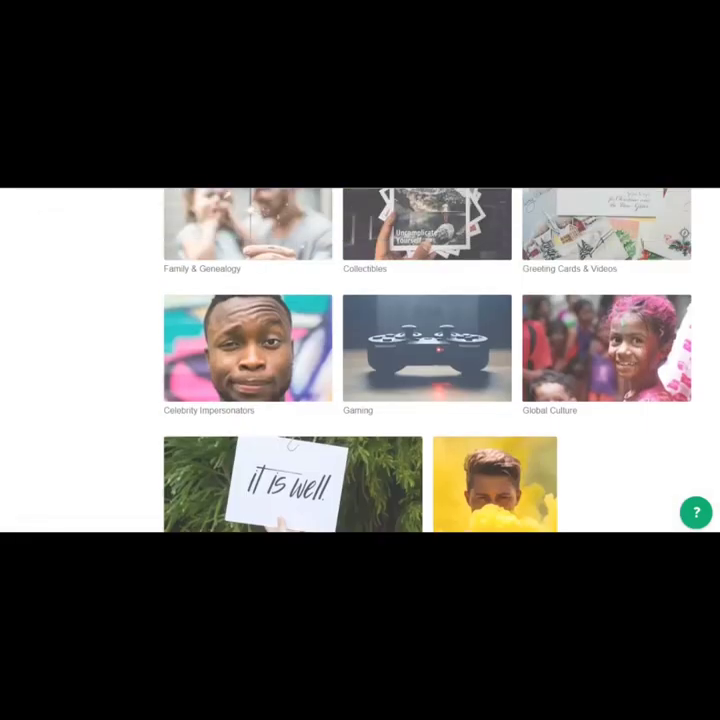
{"action": "scroll", "scroll_direction": "down", "scroll_amount": 3}
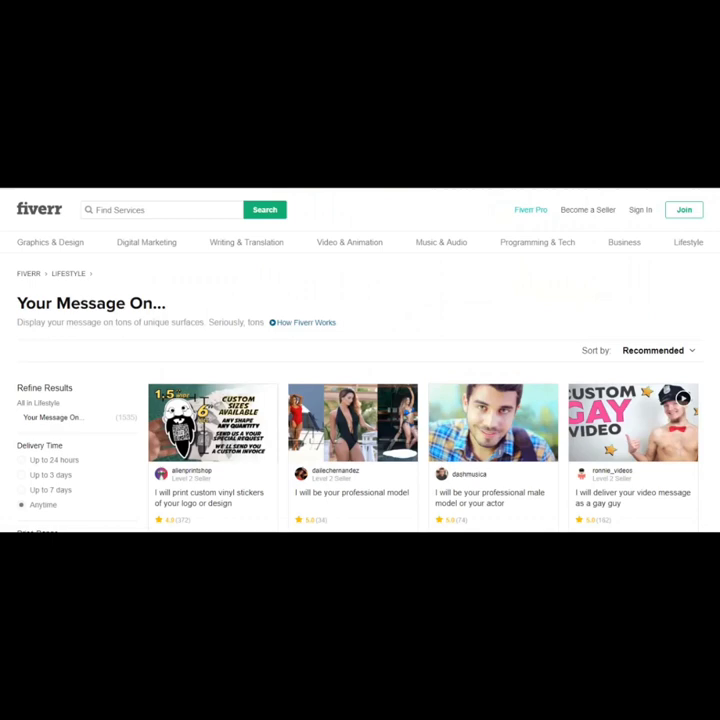
{"action": "scroll", "scroll_direction": "down", "scroll_amount": 3}
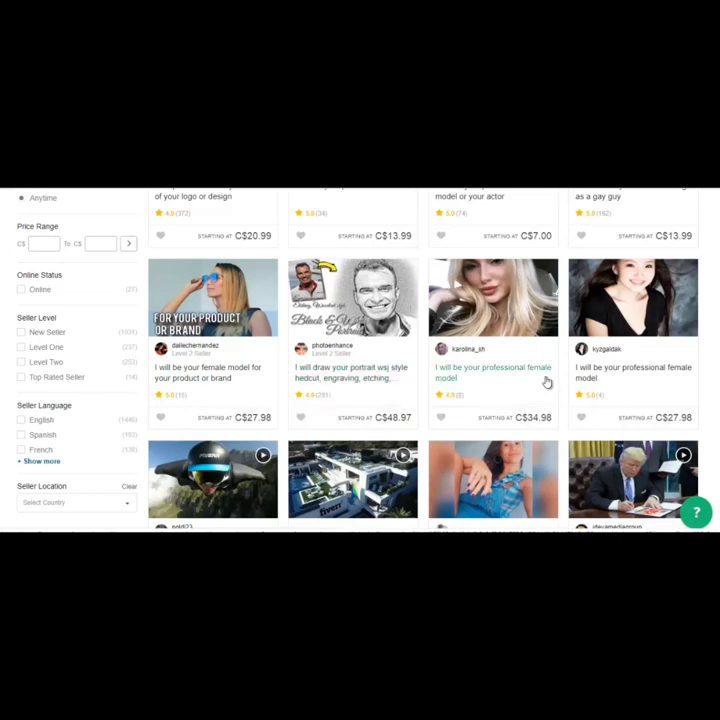
{"action": "scroll", "scroll_direction": "down", "scroll_amount": 3}
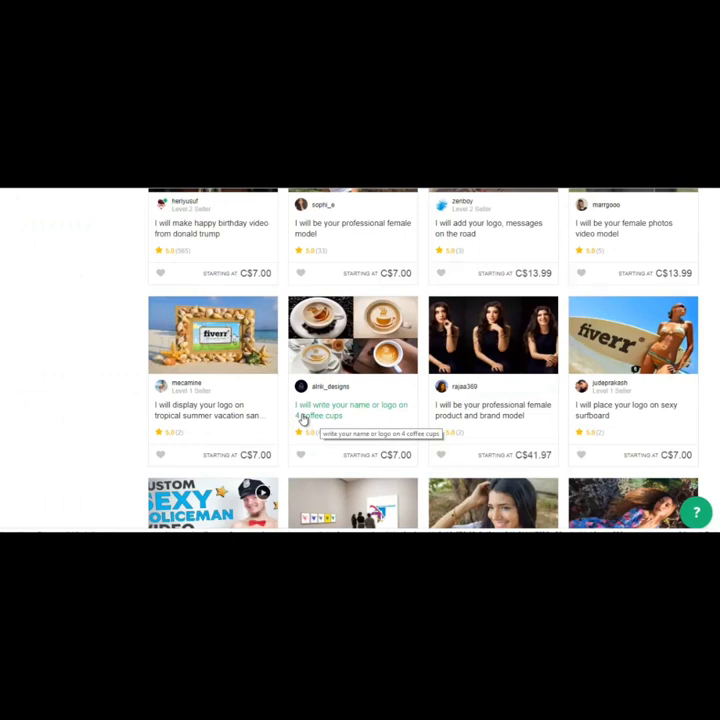
{"action": "scroll", "scroll_direction": "down", "scroll_amount": 3}
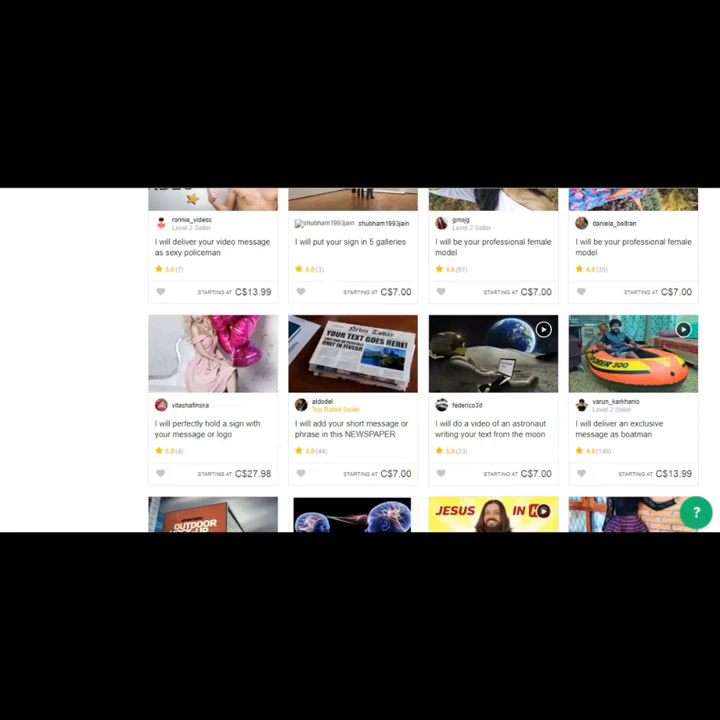
{"action": "scroll", "scroll_direction": "down", "scroll_amount": 3}
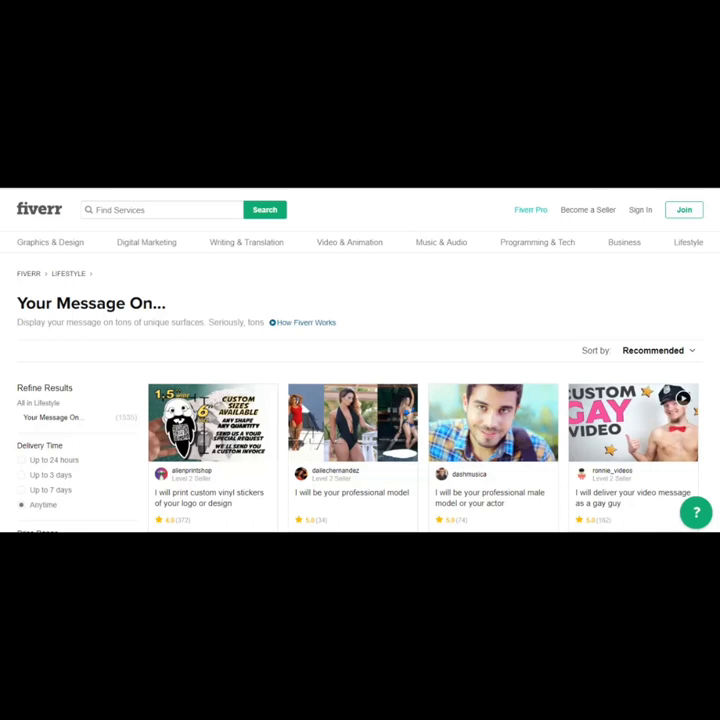
{"action": "mouse_move", "coordinate": [77, 299]}
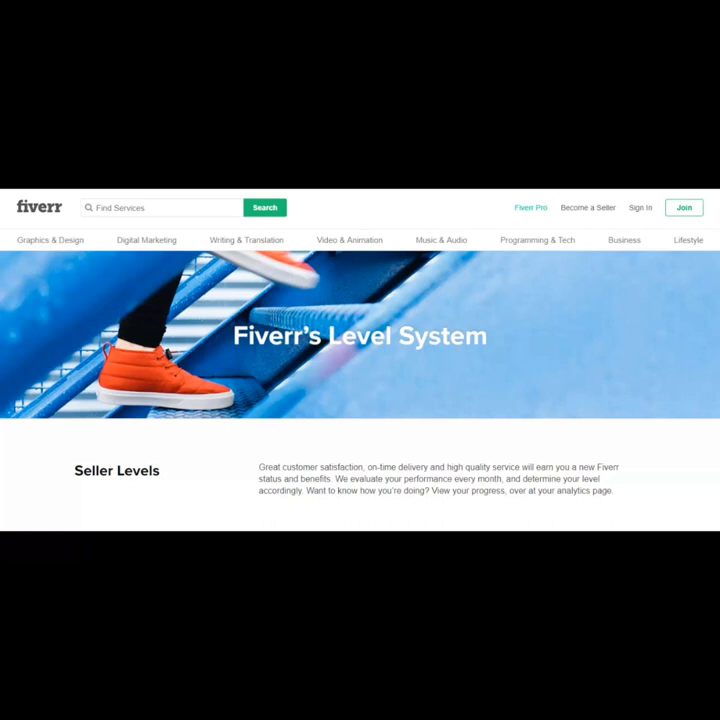
{"action": "mouse_move", "coordinate": [668, 235]}
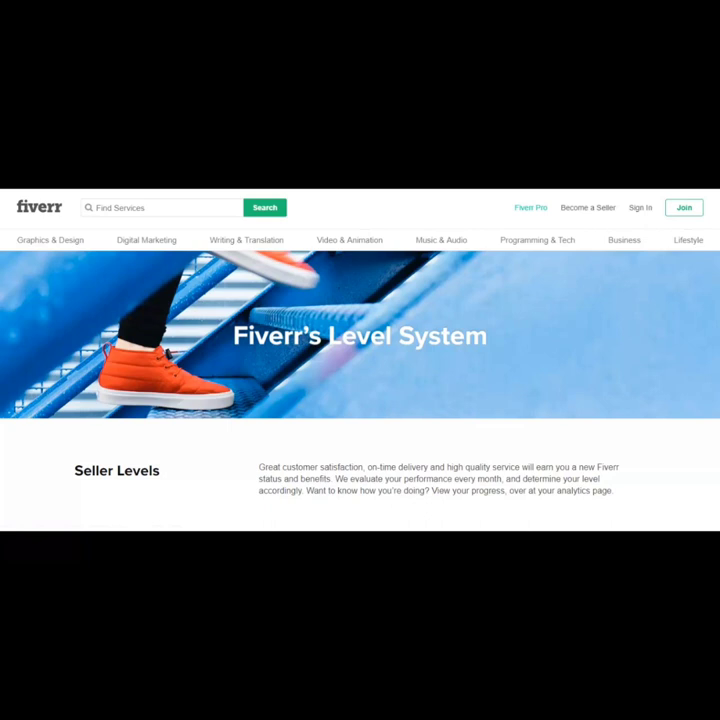
{"action": "scroll", "scroll_direction": "down", "scroll_amount": 3}
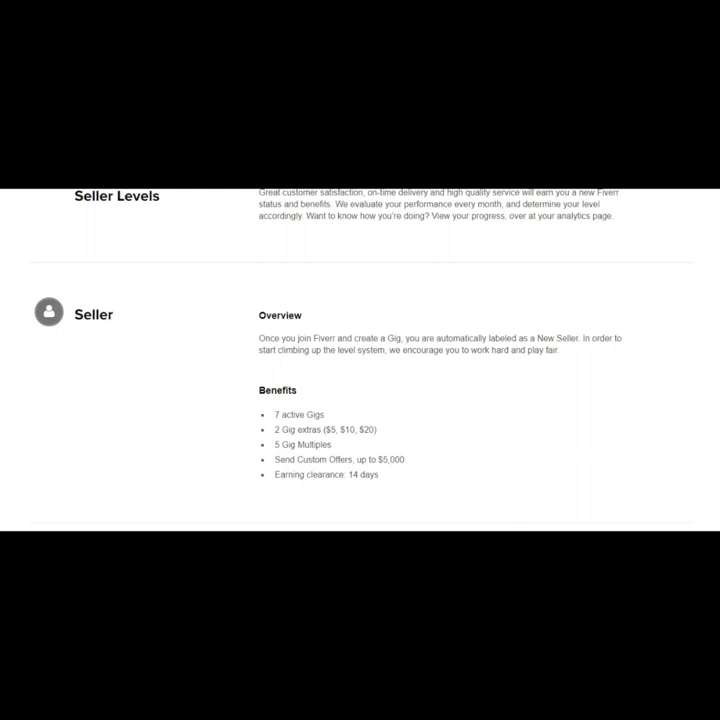
{"action": "scroll", "scroll_direction": "down", "scroll_amount": 3}
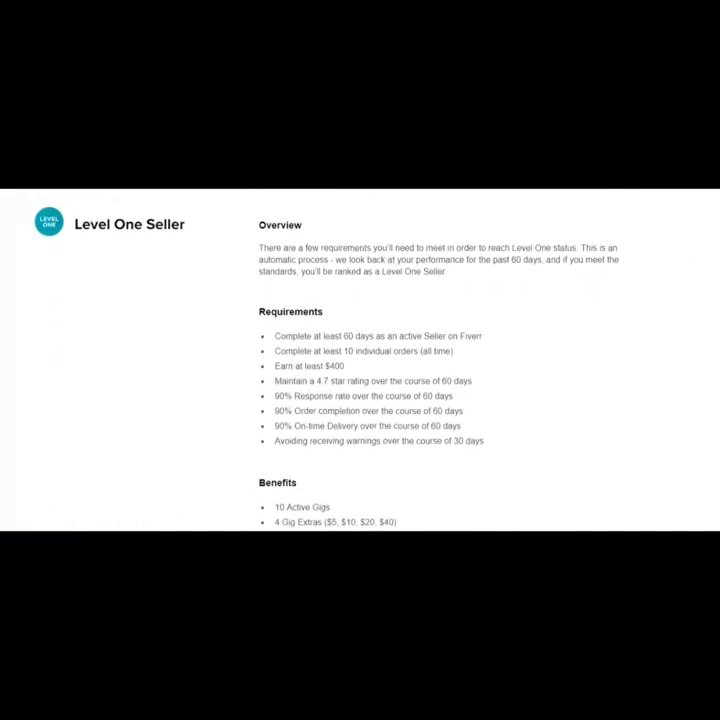
{"action": "scroll", "scroll_direction": "down", "scroll_amount": 3}
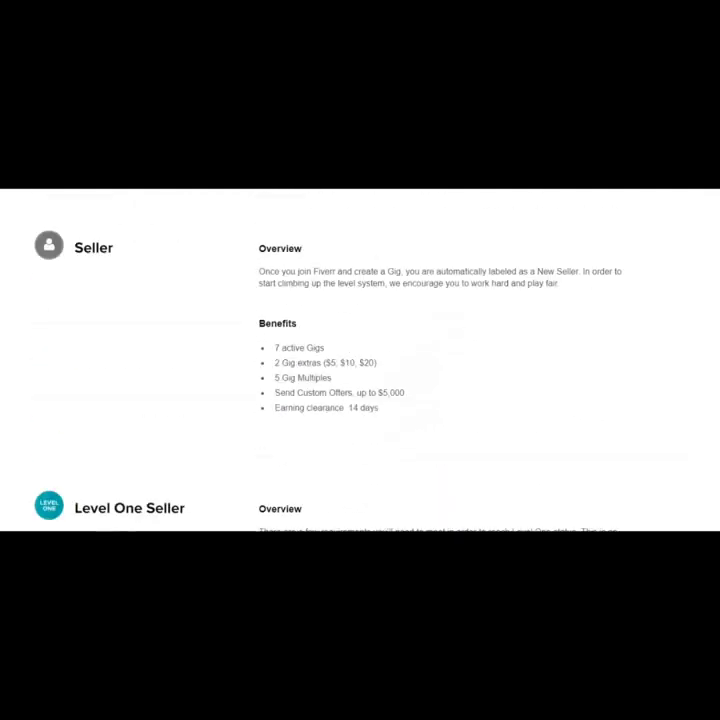
{"action": "scroll", "scroll_direction": "down", "scroll_amount": 3}
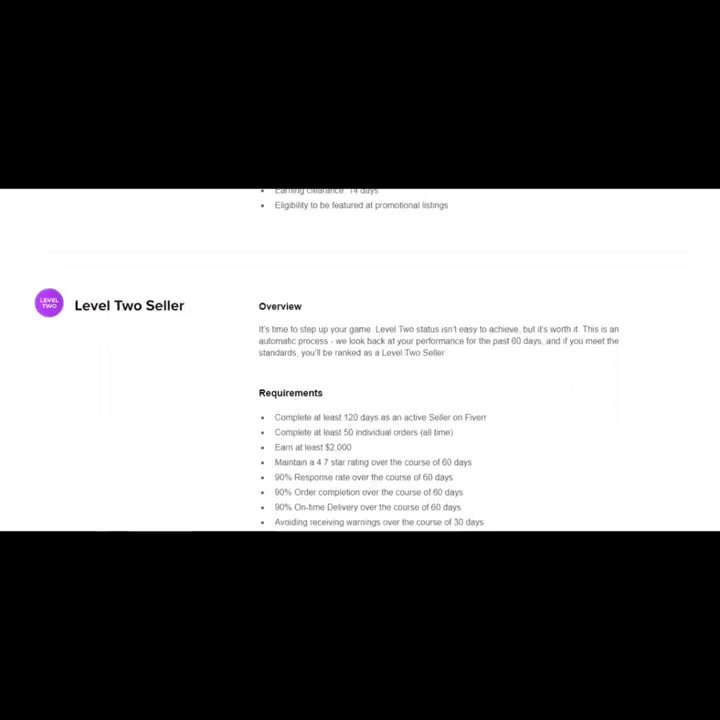
{"action": "scroll", "scroll_direction": "down", "scroll_amount": 3}
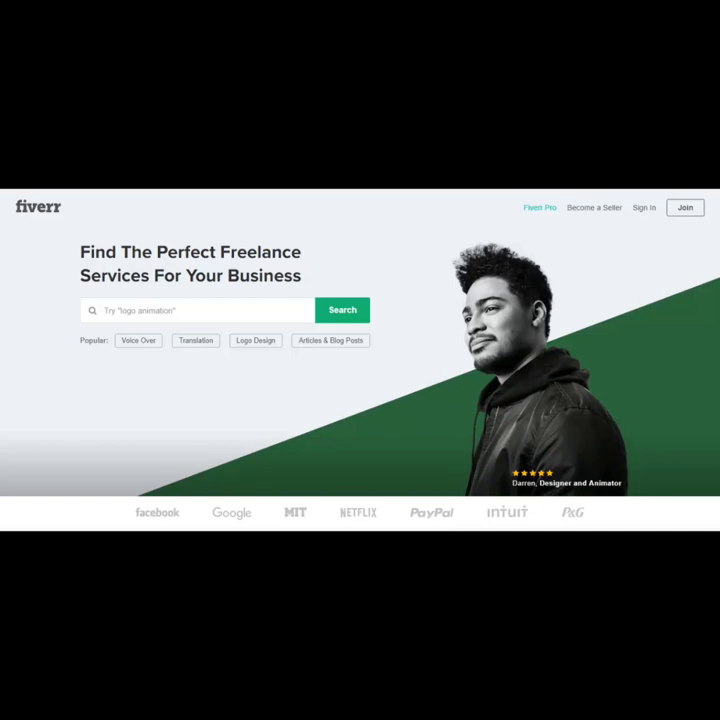
{"action": "mouse_move", "coordinate": [87, 427]}
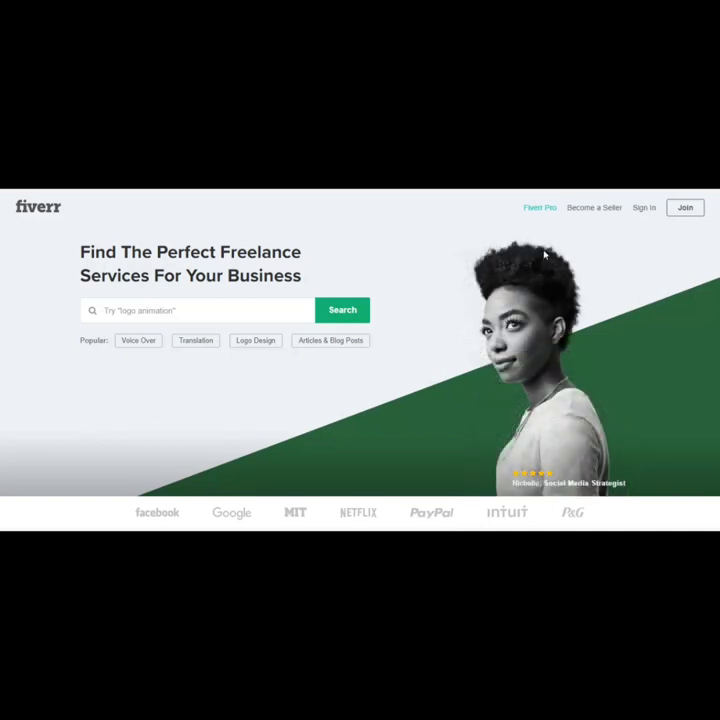
{"action": "mouse_move", "coordinate": [540, 210]}
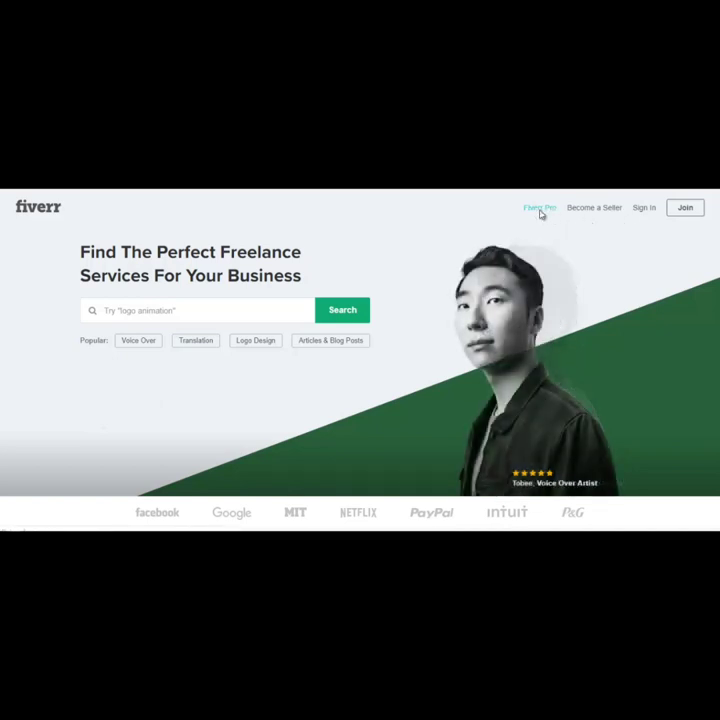
Step: Open Fiverr Pro and browse its verified Logo Design and Articles & Blog Post services
{"action": "left_click", "coordinate": [539, 207]}
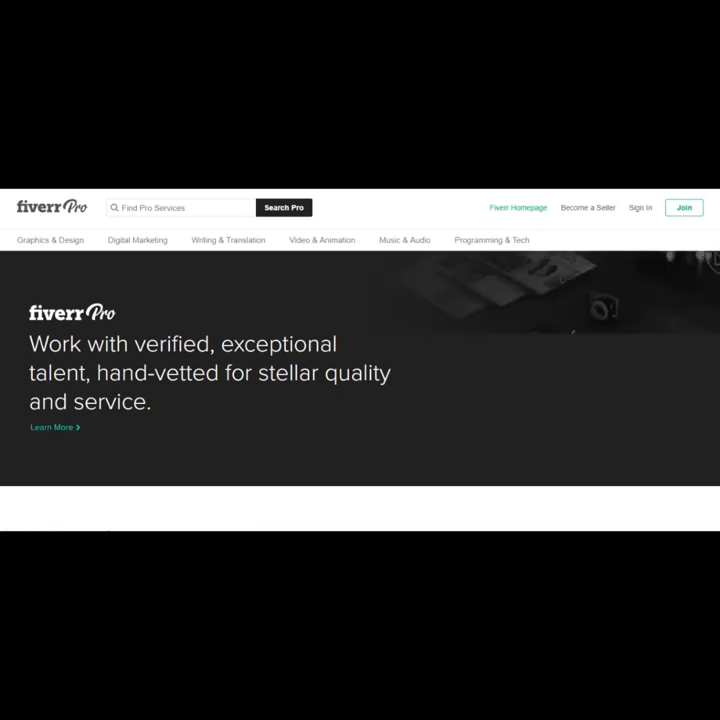
{"action": "scroll", "scroll_direction": "down", "scroll_amount": 3}
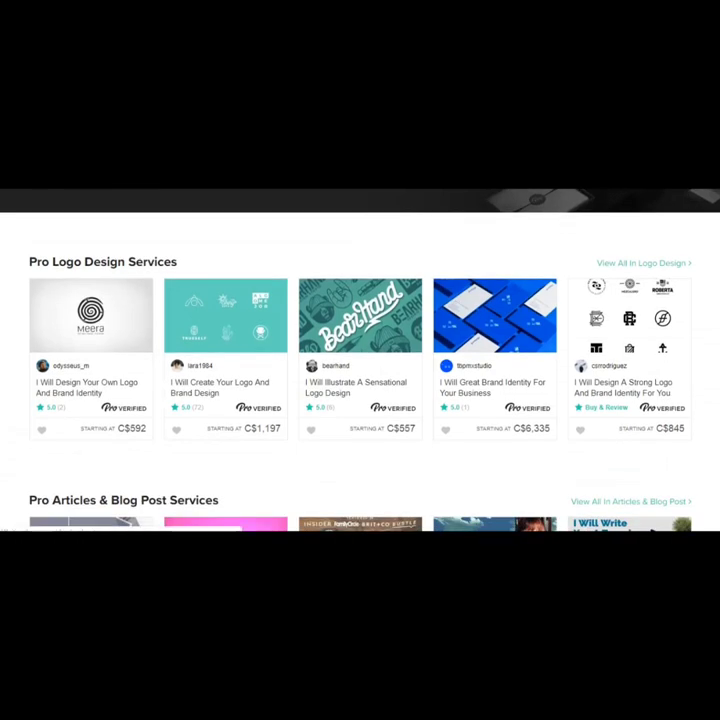
{"action": "scroll", "scroll_direction": "down", "scroll_amount": 3}
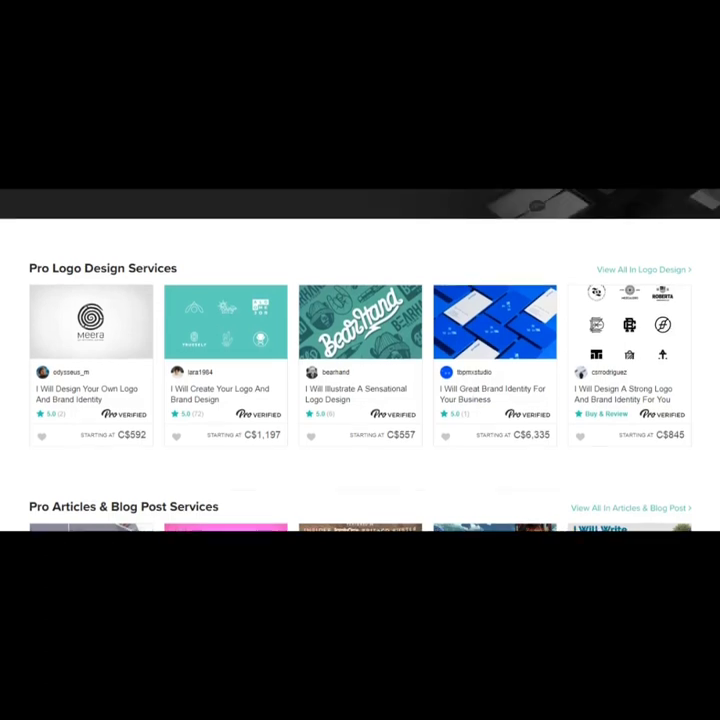
{"action": "scroll", "scroll_direction": "down", "scroll_amount": 3}
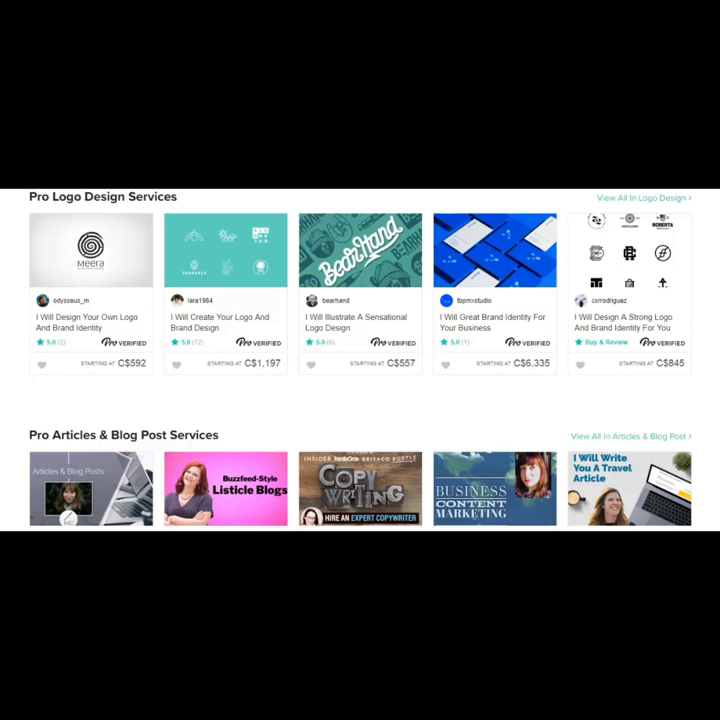
{"action": "scroll", "scroll_direction": "up", "scroll_amount": 3}
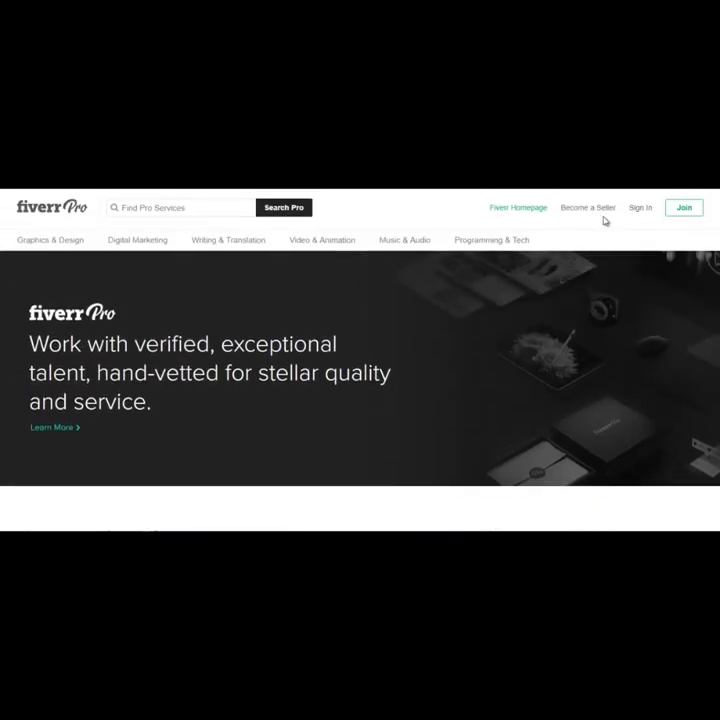
{"action": "scroll", "scroll_direction": "down", "scroll_amount": 3}
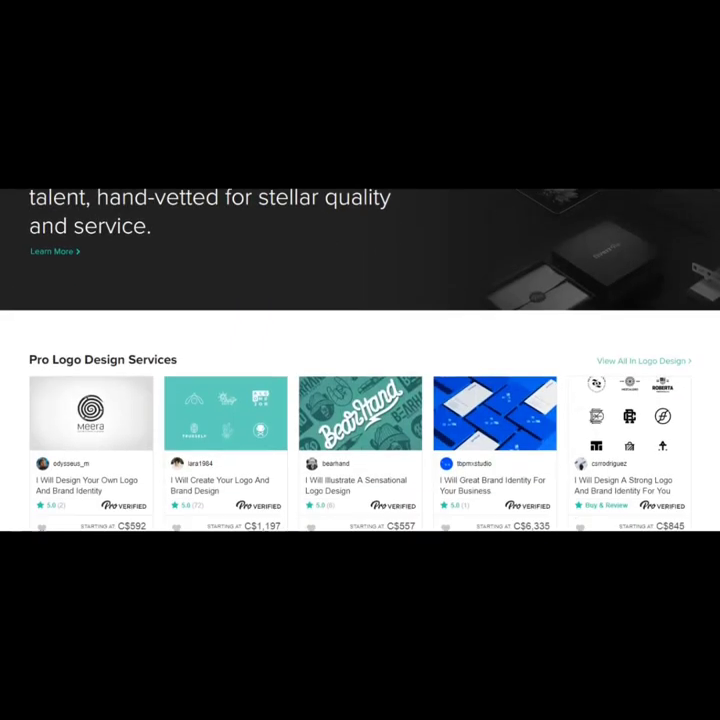
{"action": "scroll", "scroll_direction": "down", "scroll_amount": 3}
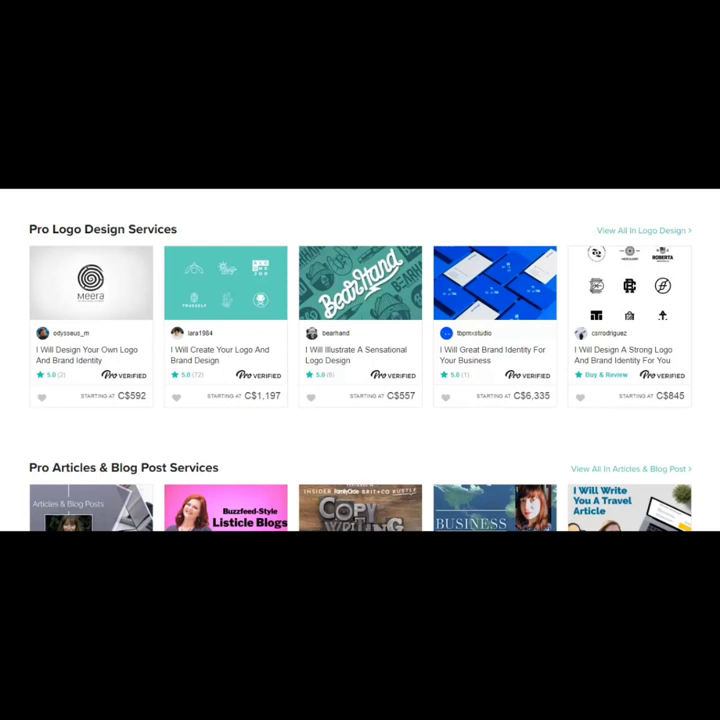
{"action": "scroll", "scroll_direction": "down", "scroll_amount": 3}
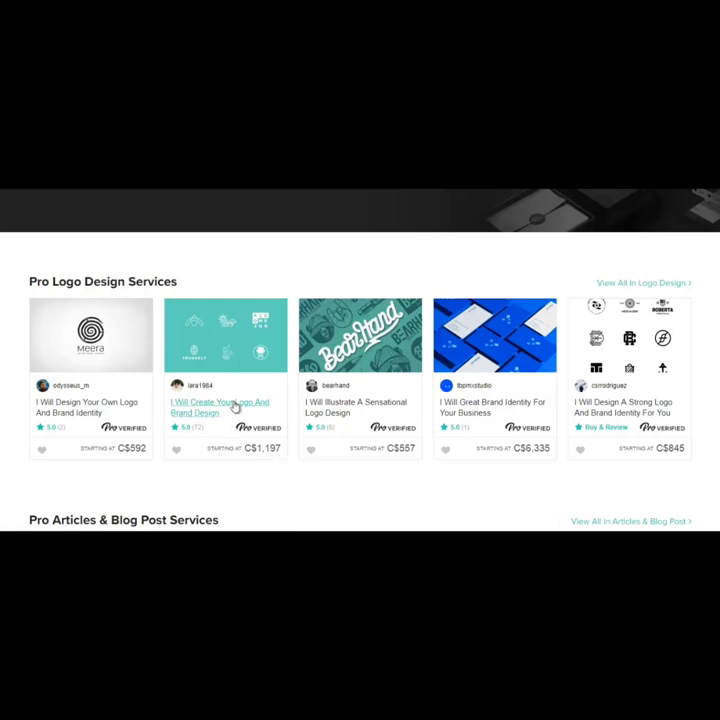
{"action": "mouse_move", "coordinate": [495, 430]}
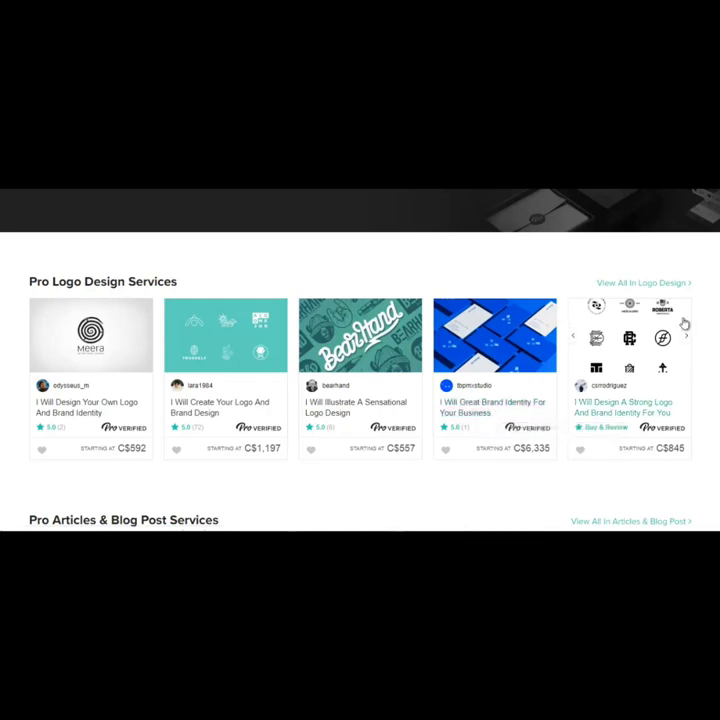
{"action": "scroll", "scroll_direction": "down", "scroll_amount": 3}
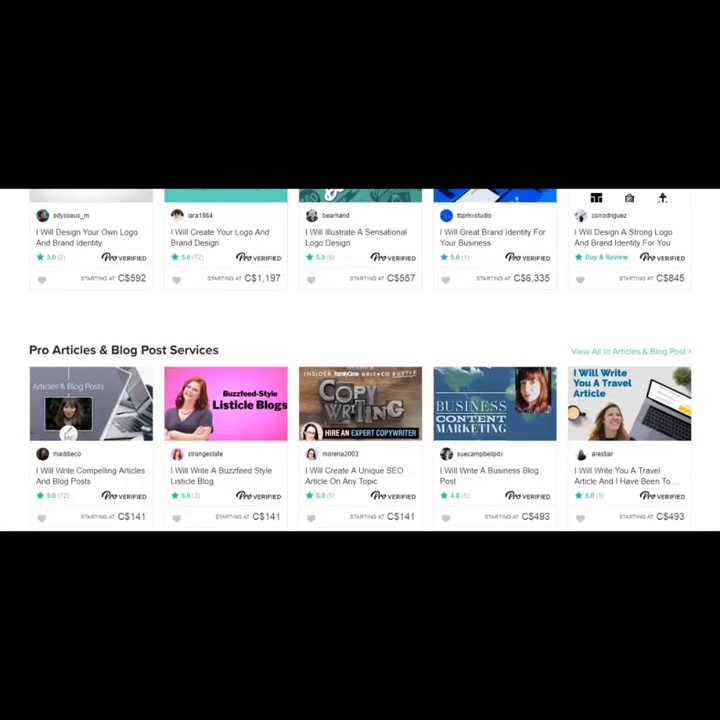
{"action": "scroll", "scroll_direction": "down", "scroll_amount": 3}
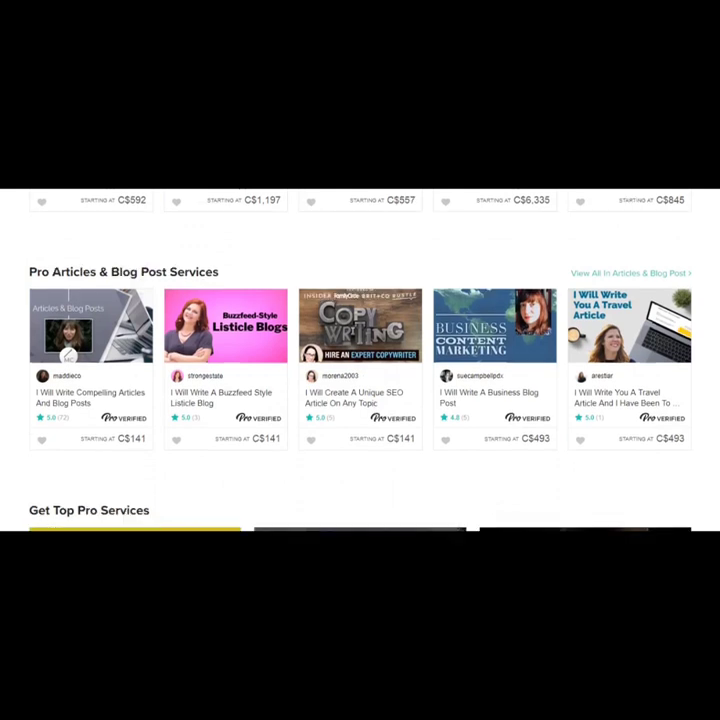
{"action": "scroll", "scroll_direction": "down", "scroll_amount": 3}
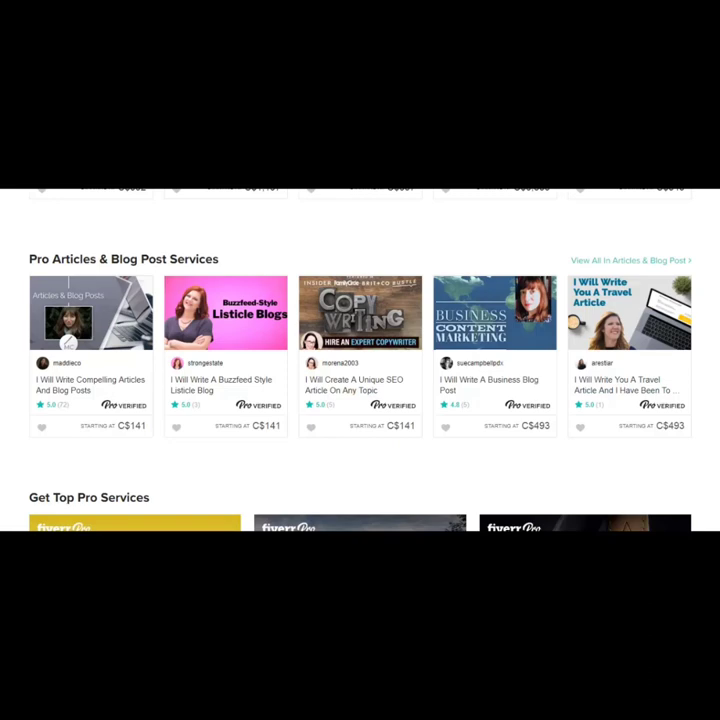
{"action": "scroll", "scroll_direction": "down", "scroll_amount": 3}
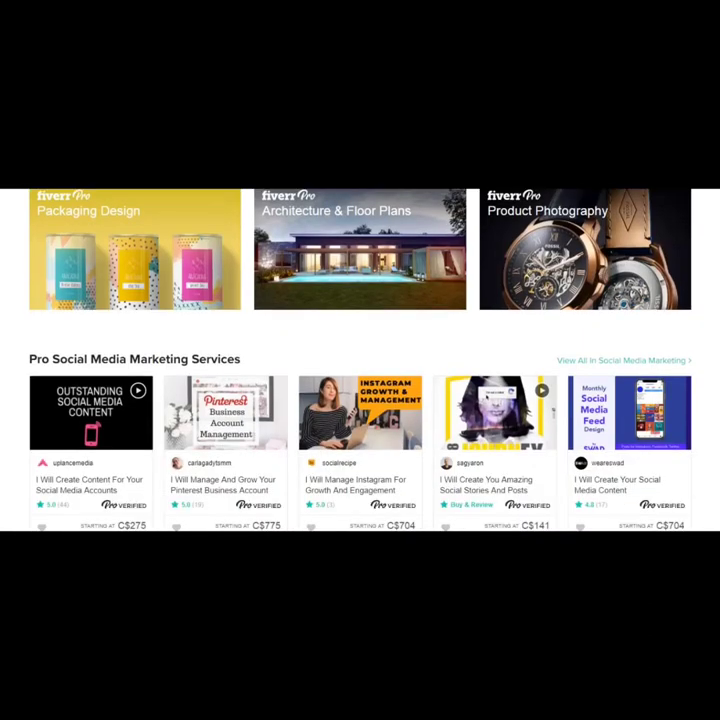
{"action": "scroll", "scroll_direction": "down", "scroll_amount": 3}
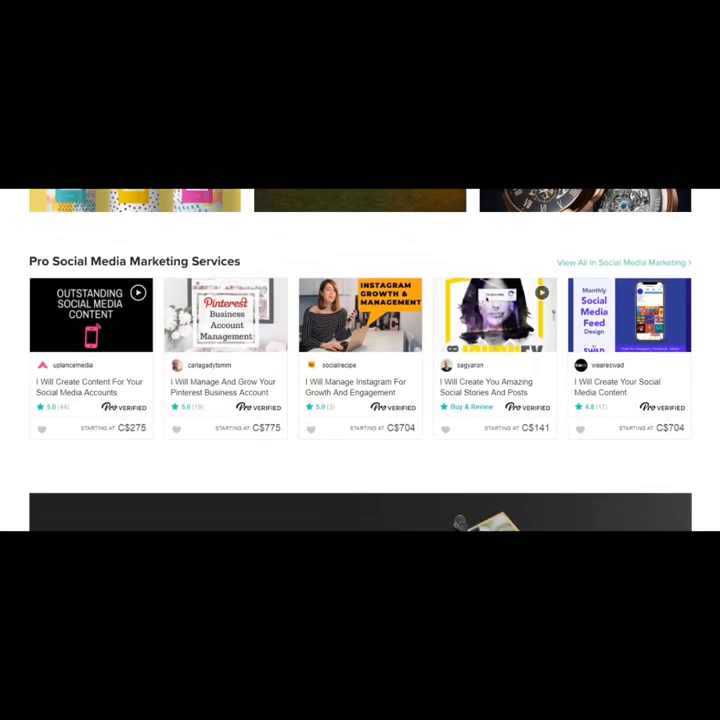
{"action": "scroll", "scroll_direction": "down", "scroll_amount": 3}
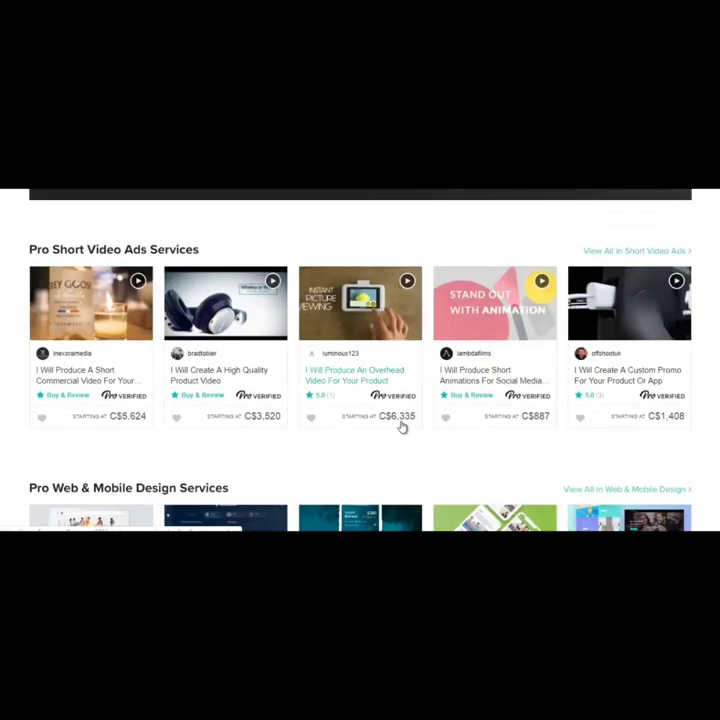
{"action": "mouse_move", "coordinate": [352, 377]}
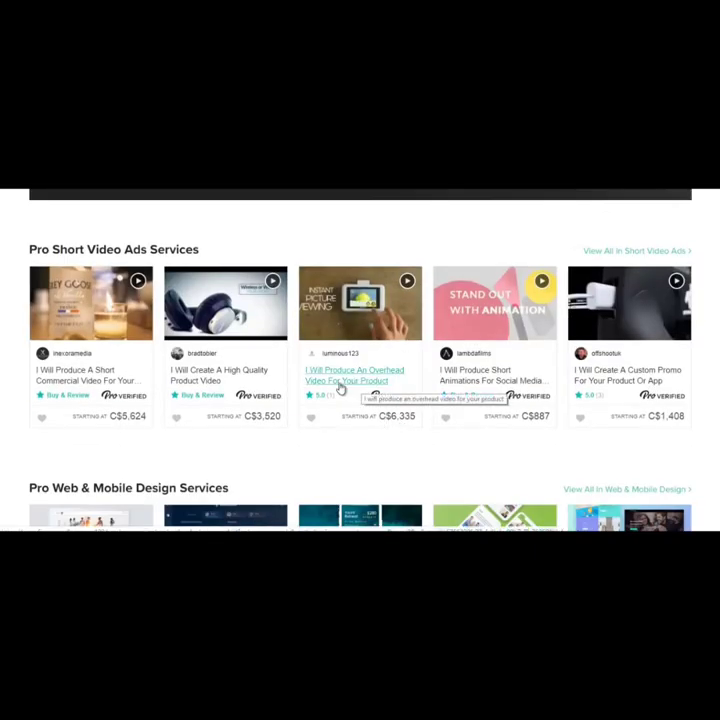
{"action": "mouse_move", "coordinate": [415, 465]}
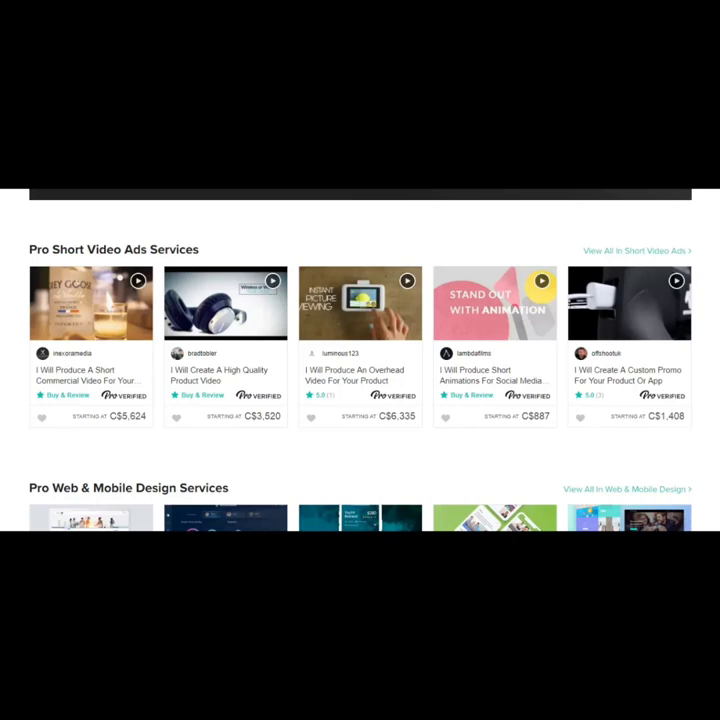
{"action": "scroll", "scroll_direction": "down", "scroll_amount": 3}
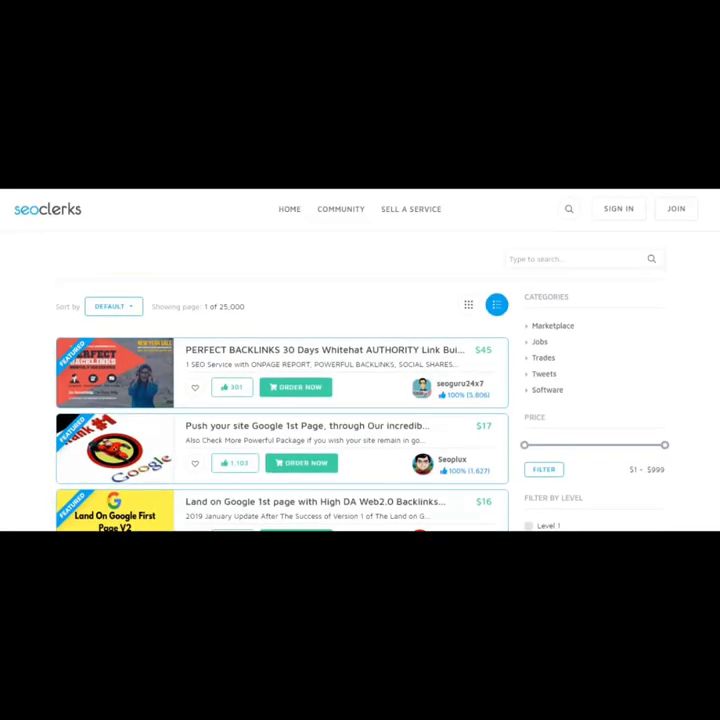
{"action": "scroll", "scroll_direction": "down", "scroll_amount": 3}
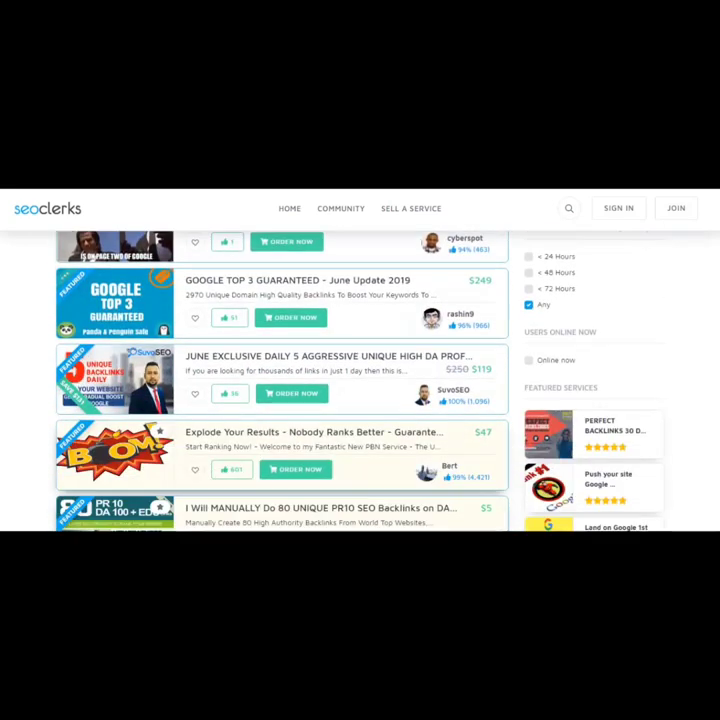
{"action": "scroll", "scroll_direction": "down", "scroll_amount": 3}
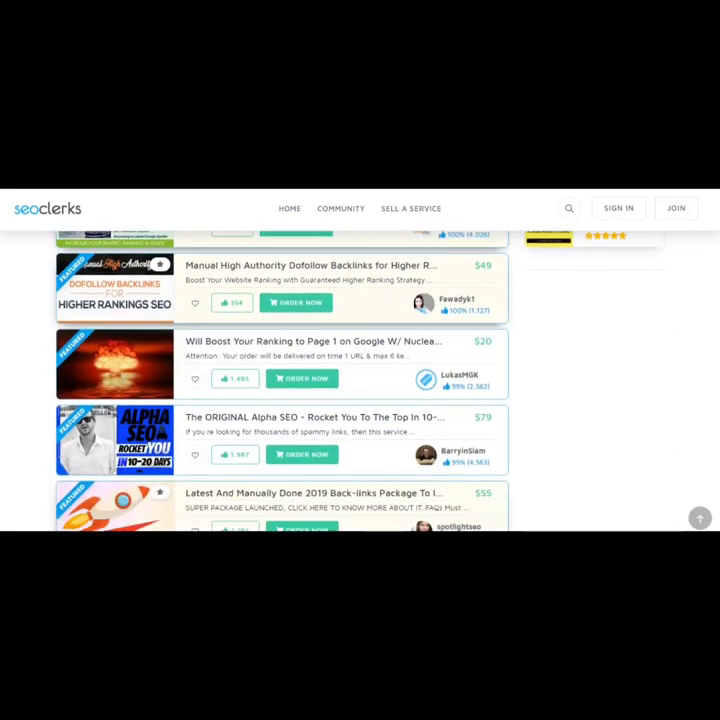
{"action": "scroll", "scroll_direction": "down", "scroll_amount": 3}
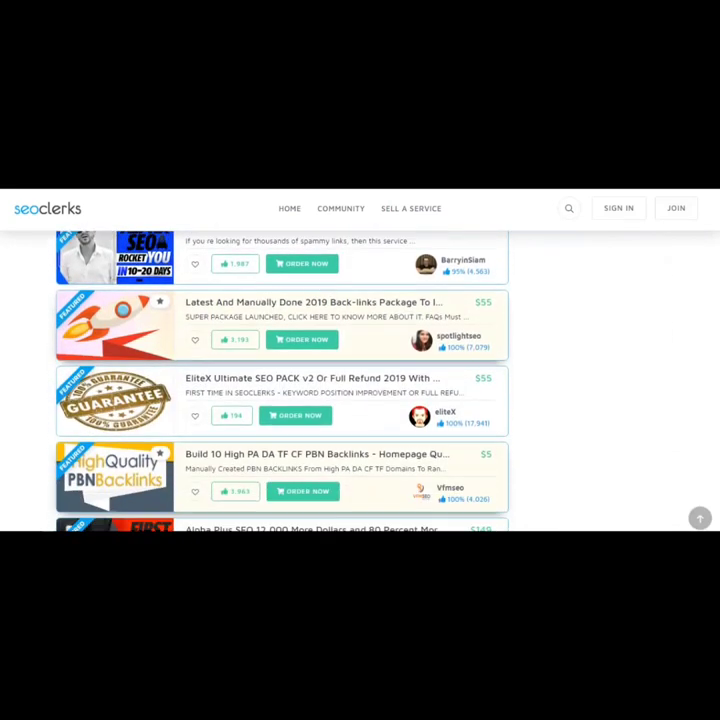
{"action": "scroll", "scroll_direction": "down", "scroll_amount": 3}
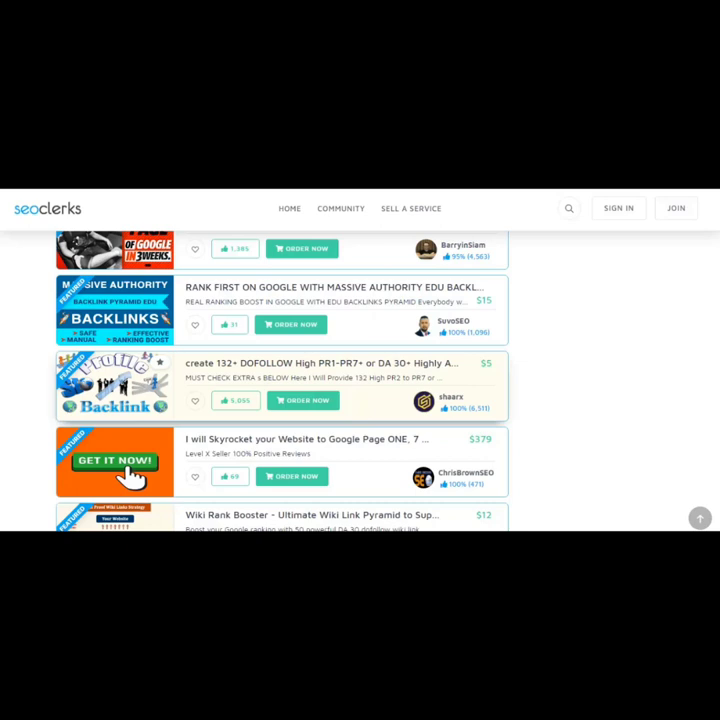
{"action": "left_click", "coordinate": [340, 208]}
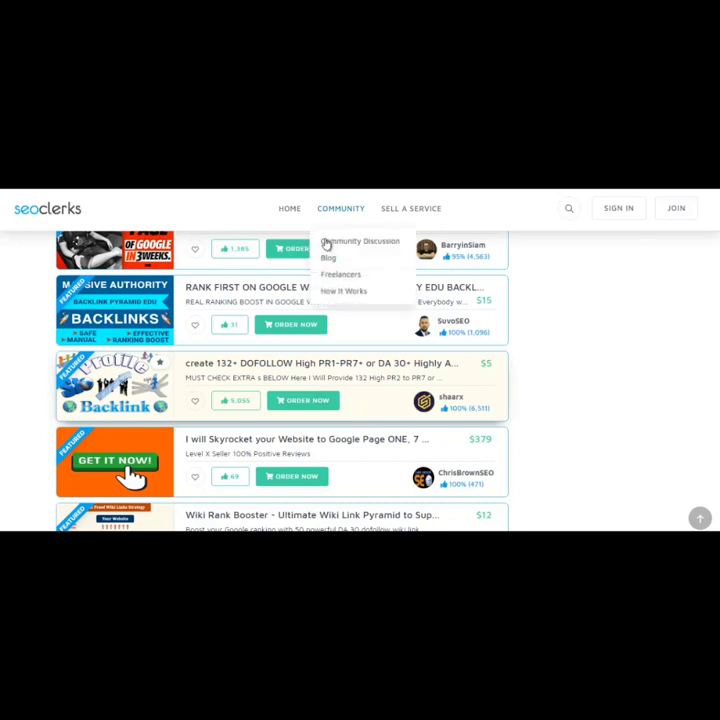
{"action": "mouse_move", "coordinate": [192, 298]}
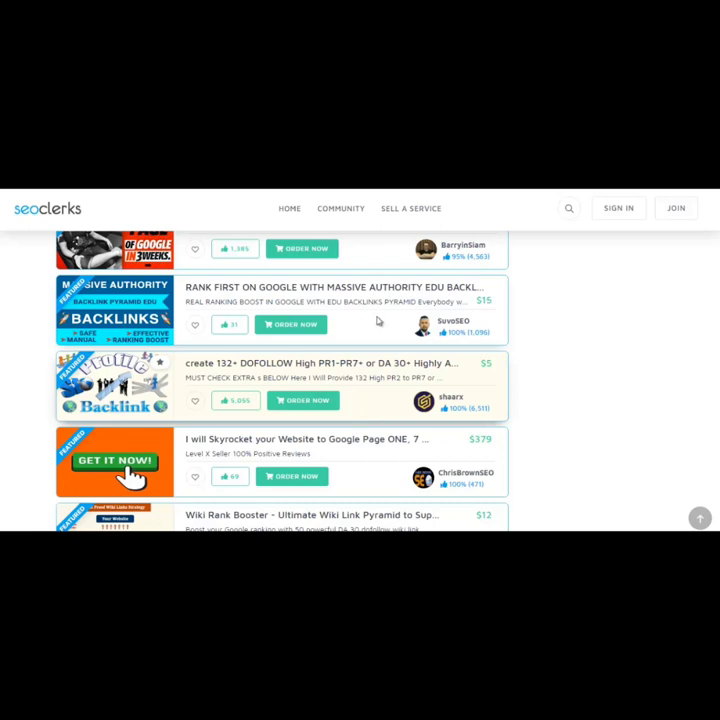
{"action": "mouse_move", "coordinate": [467, 320]}
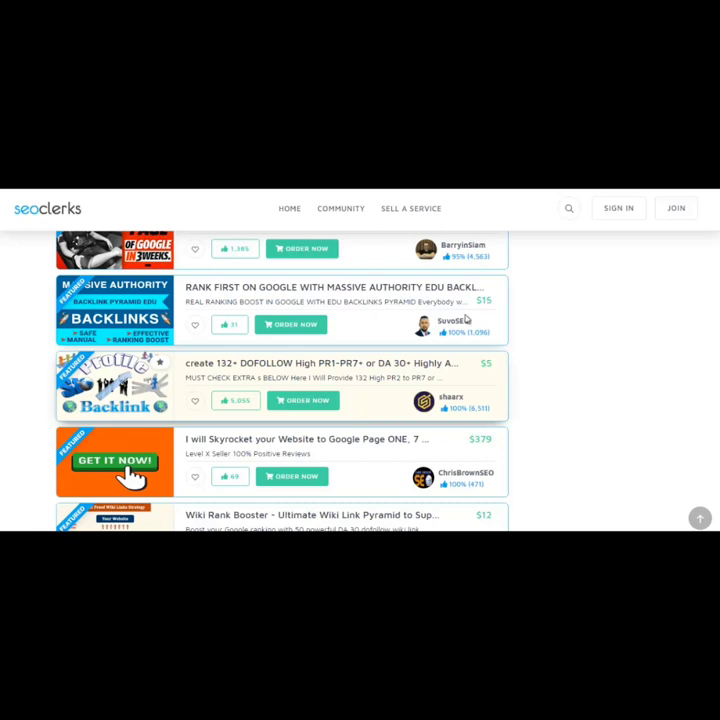